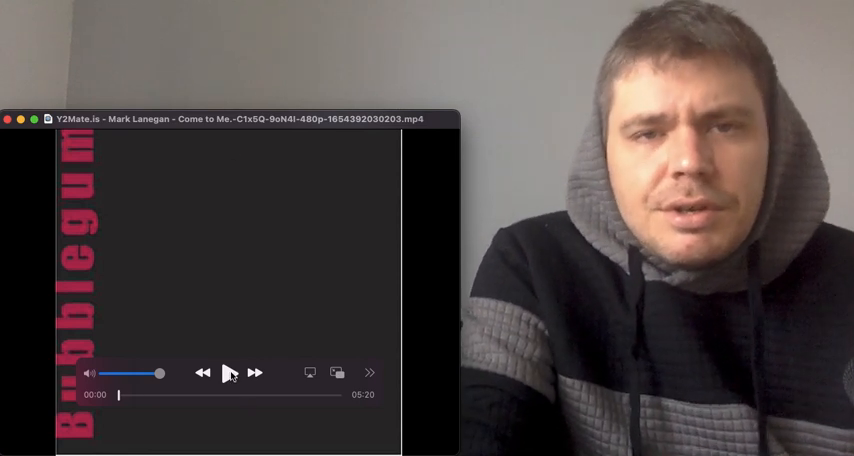
# Start playing the Mark Lanegan 'Come to Me' video from its beginning
pyautogui.click(230, 372)
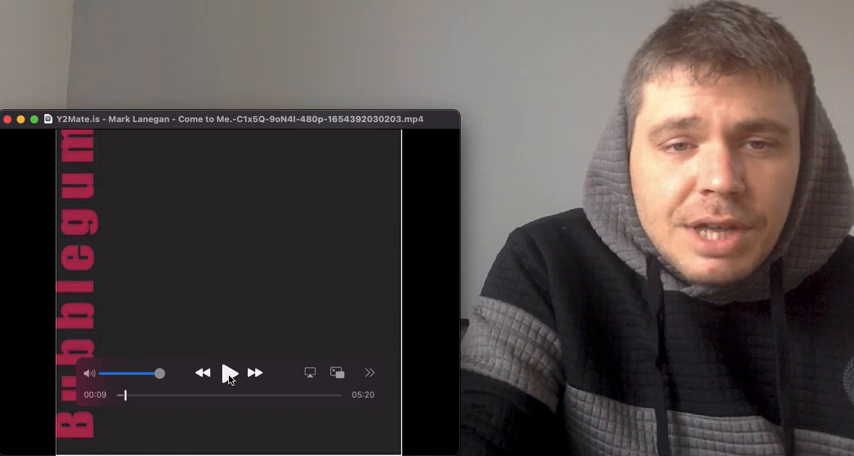
# Resume the video and let it play to about 02:27 before pausing to comment
pyautogui.click(230, 372)
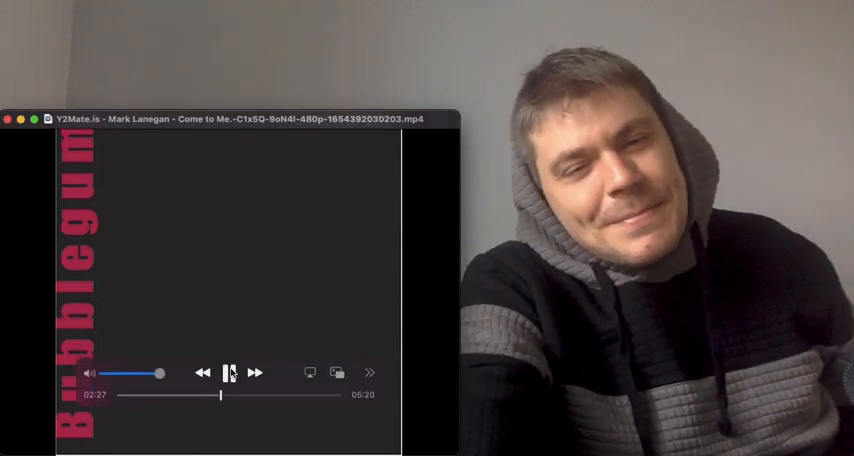
pyautogui.click(230, 370)
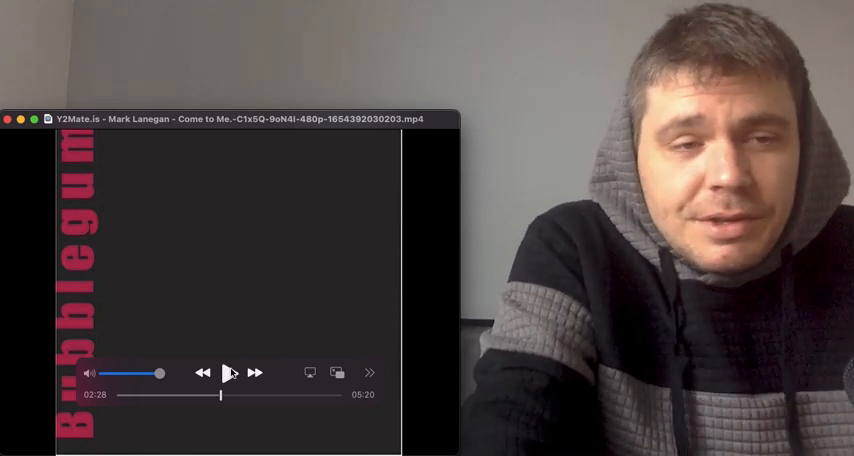
# Resume the video from about 02:28 so it continues toward 04:28
pyautogui.click(230, 372)
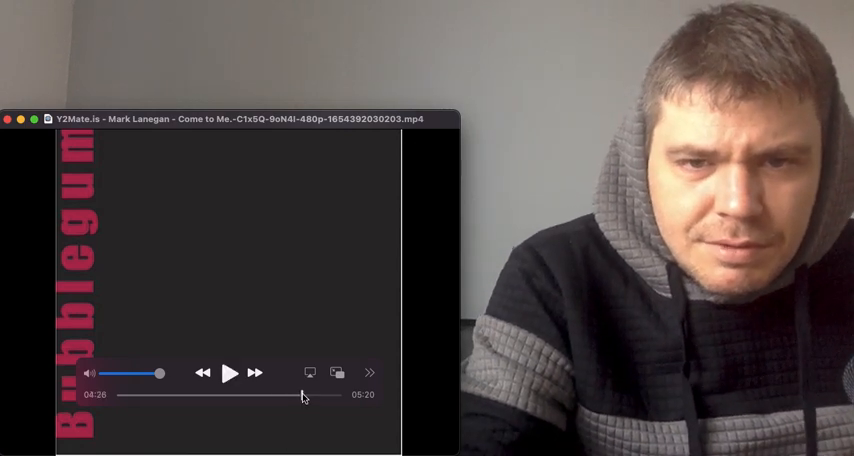
# Jump to the video's final seconds and play them out, pausing at about 05:19 of 05:20
pyautogui.click(232, 372)
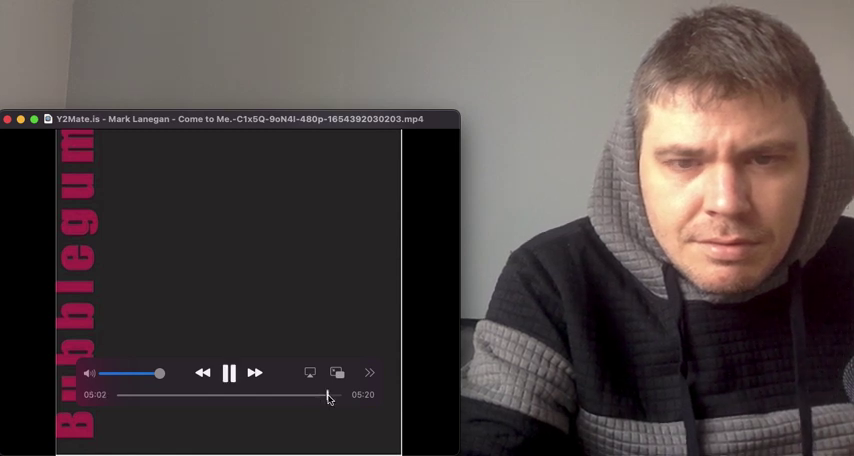
pyautogui.click(230, 372)
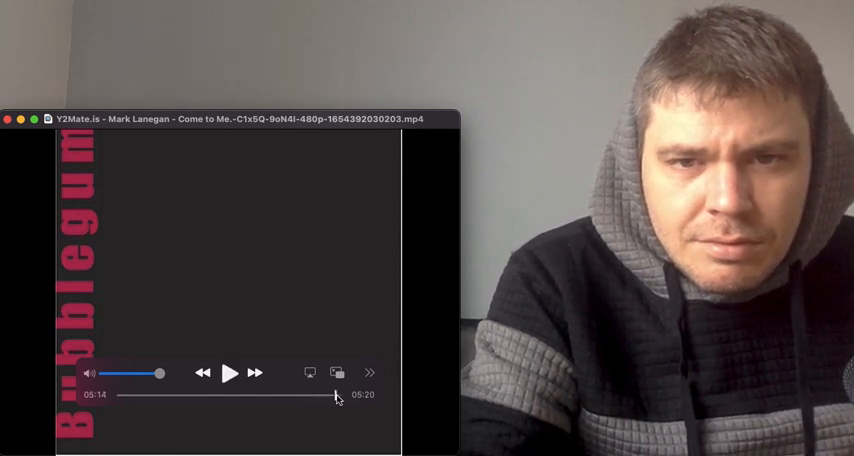
pyautogui.click(228, 372)
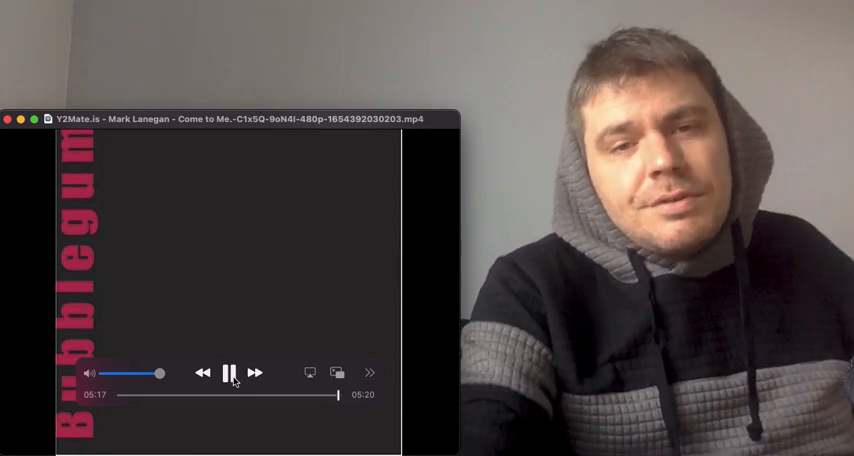
pyautogui.click(228, 372)
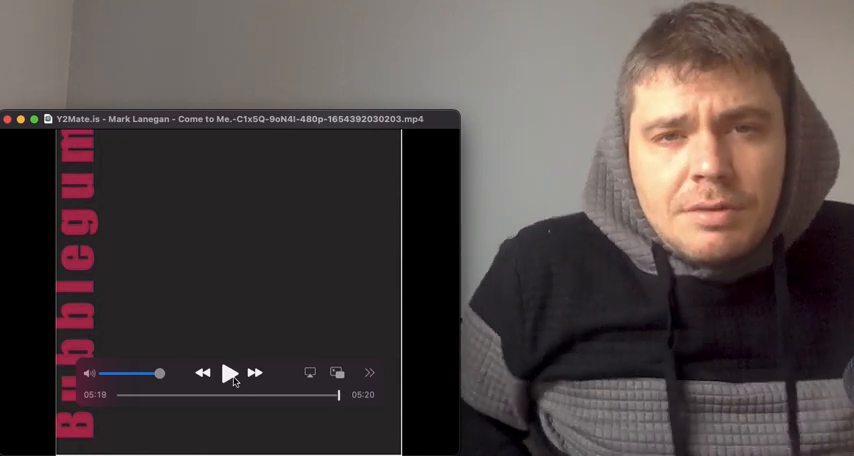